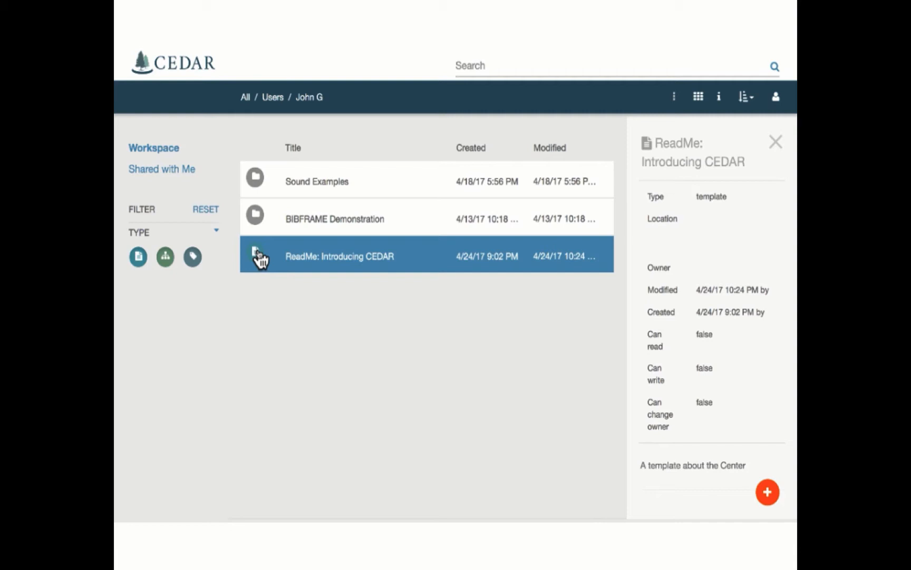
Step: View the ReadMe: Introducing CEDAR template from the Workspace list
double_click(341, 255)
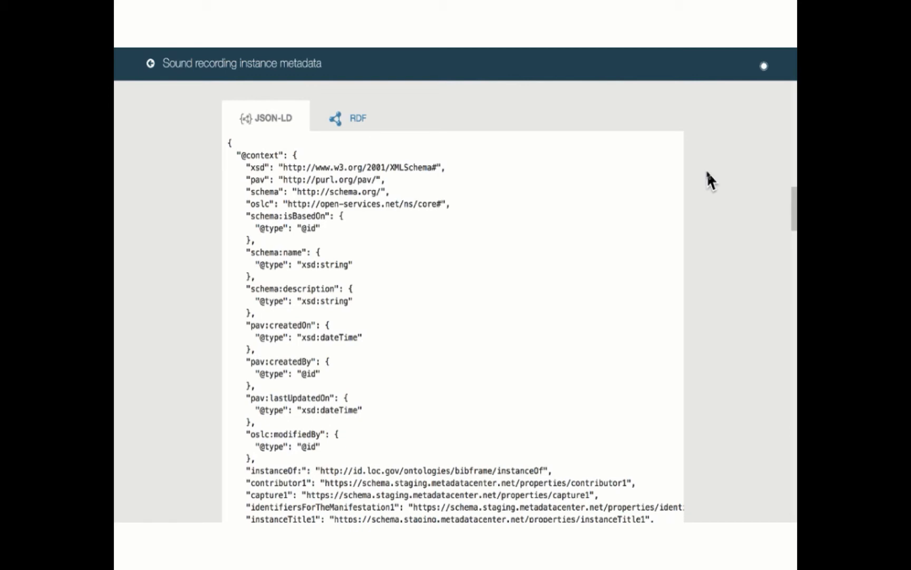
Step: Show the Sound recording instance metadata in its JSON-LD serialization
click(359, 118)
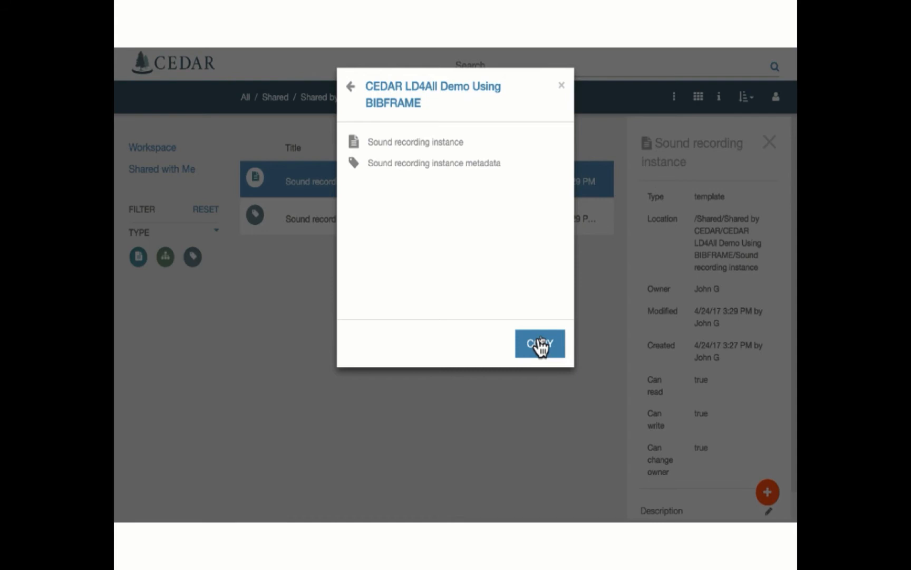
Step: Copy the Sound recording instance template into CEDAR LD4All Demo Using BIBFRAME and edit the copy
click(539, 343)
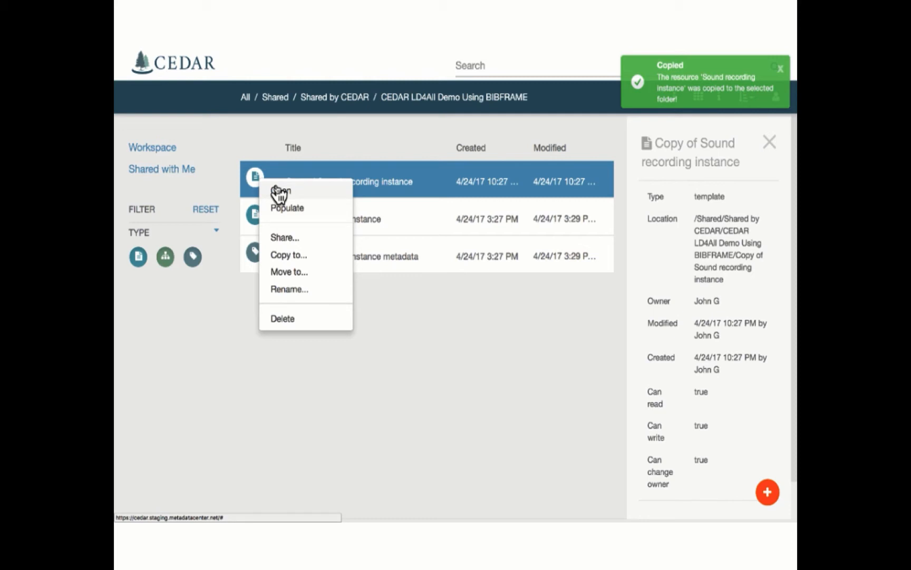
click(281, 192)
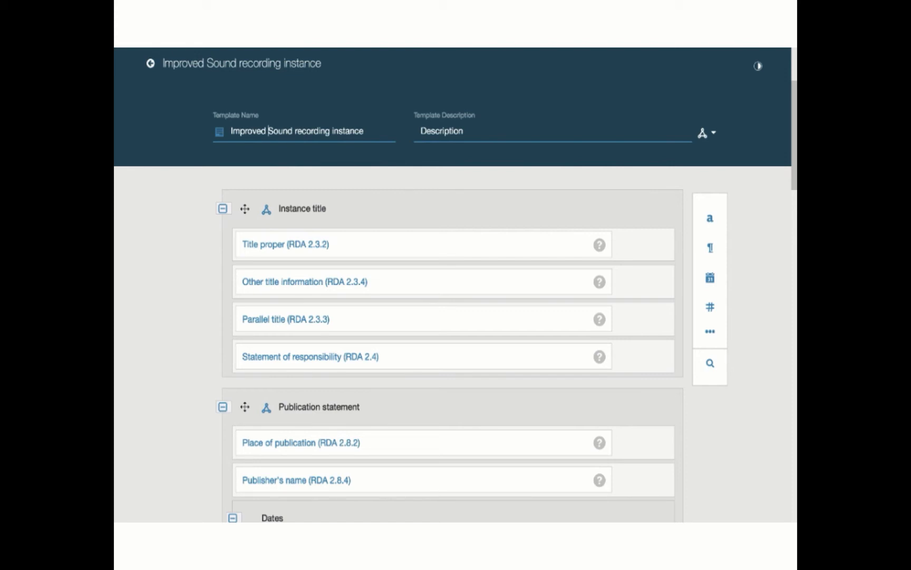
Step: Add a text field titled 'origin' and look up a BioPortal property for it
click(710, 172)
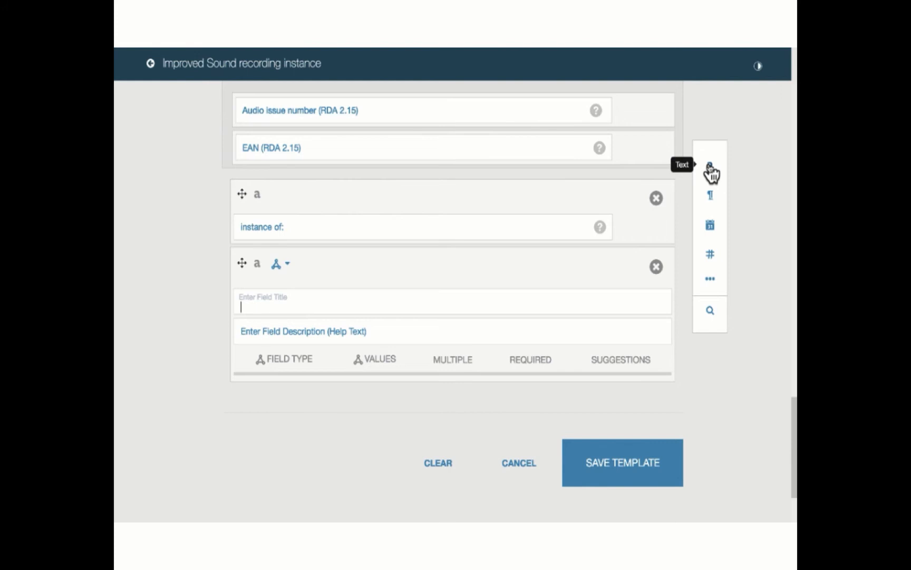
text(origin)
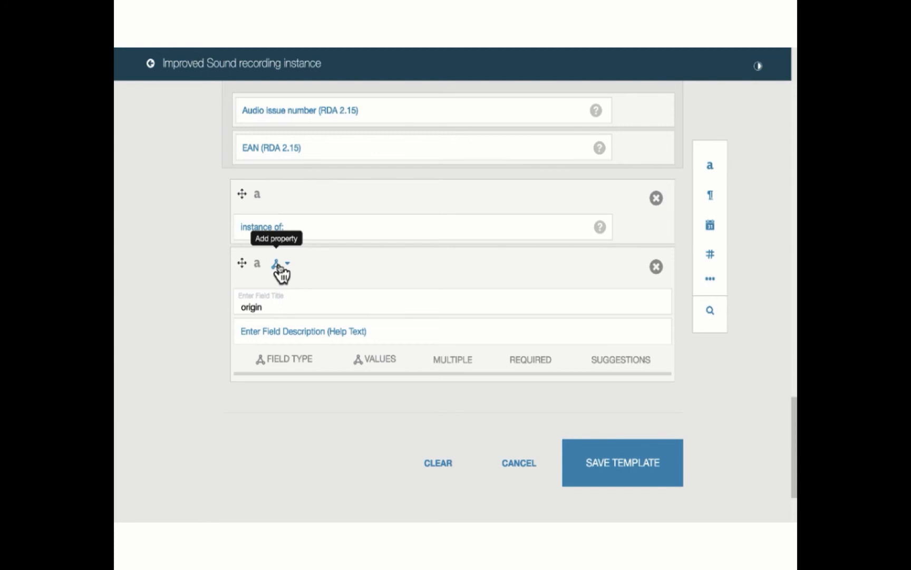
click(279, 262)
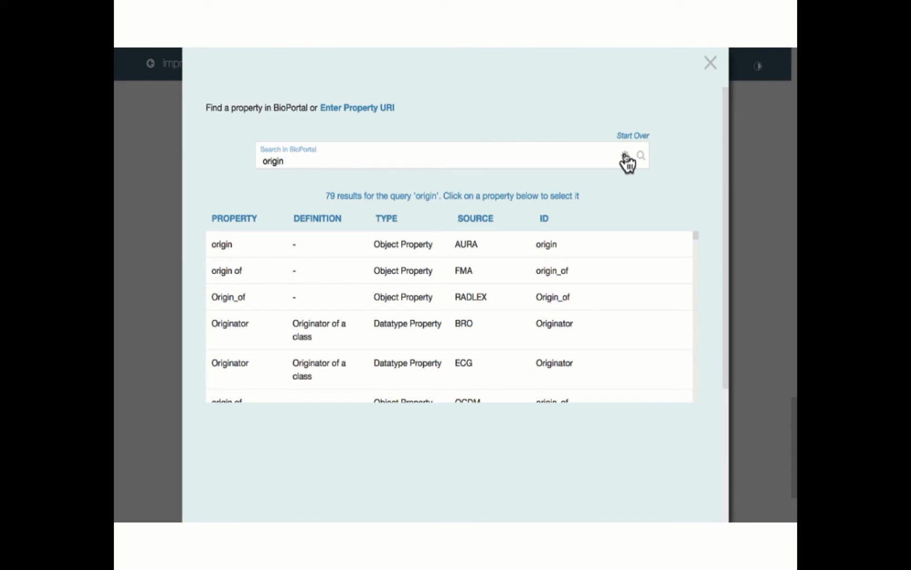
Step: Narrow the origin property search to the BIBFRAME 2.0 ontology via advanced options
click(624, 155)
text(BIBFRAME)
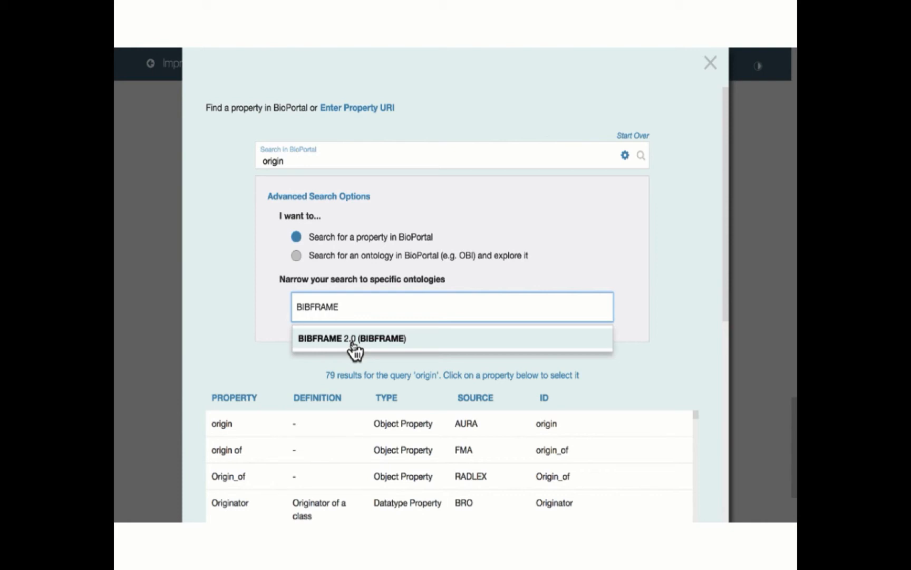
click(351, 338)
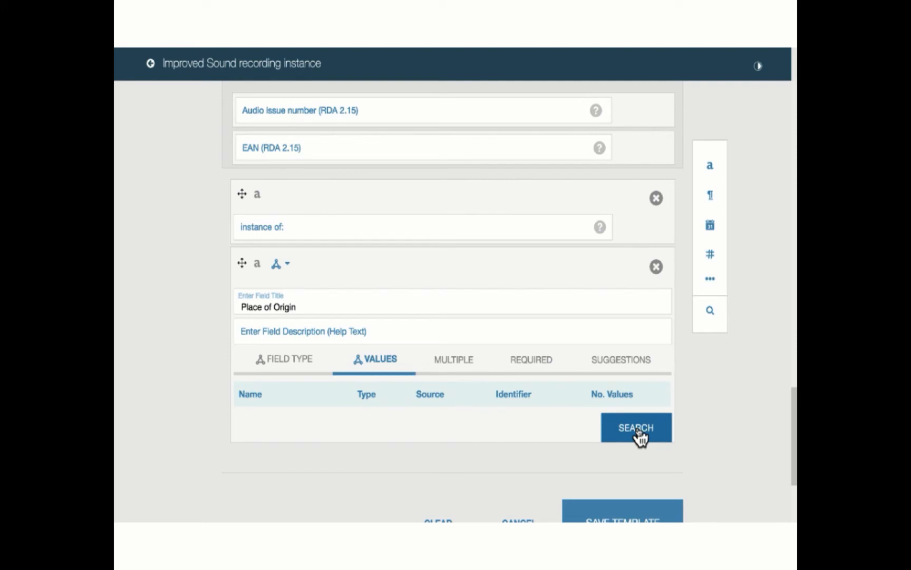
Step: Constrain Place of Origin values to the GAZ term City of Sunnyvale found by searching 'Sunnyvale'
click(636, 427)
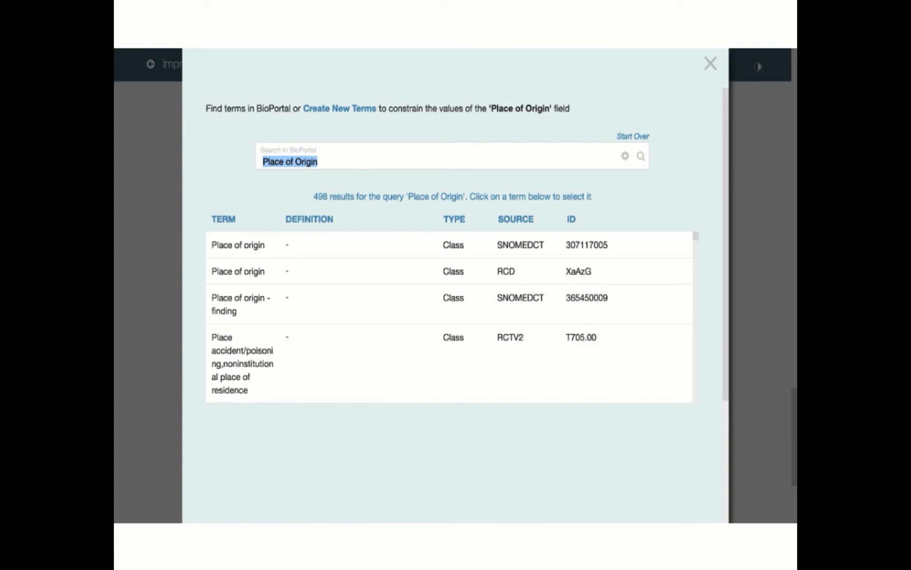
text(Sunnyvale)
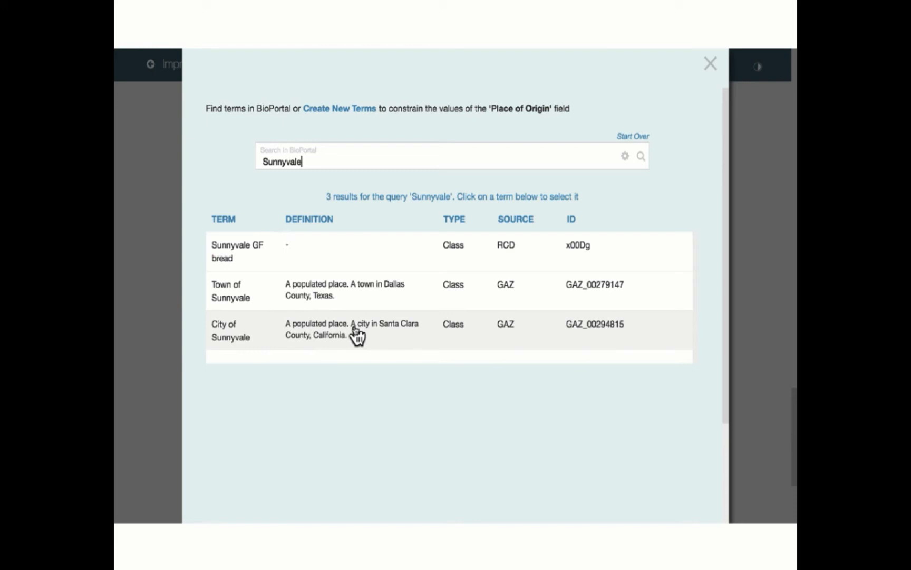
click(349, 328)
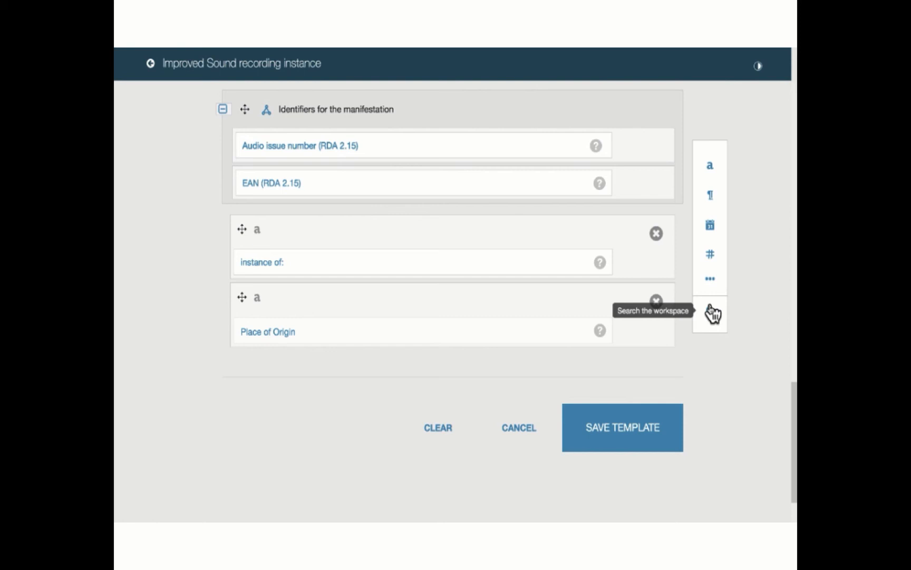
Step: Insert the workspace Contribution element with Contributor Role and Contributor Agent into the template
click(709, 315)
text(Contribut)
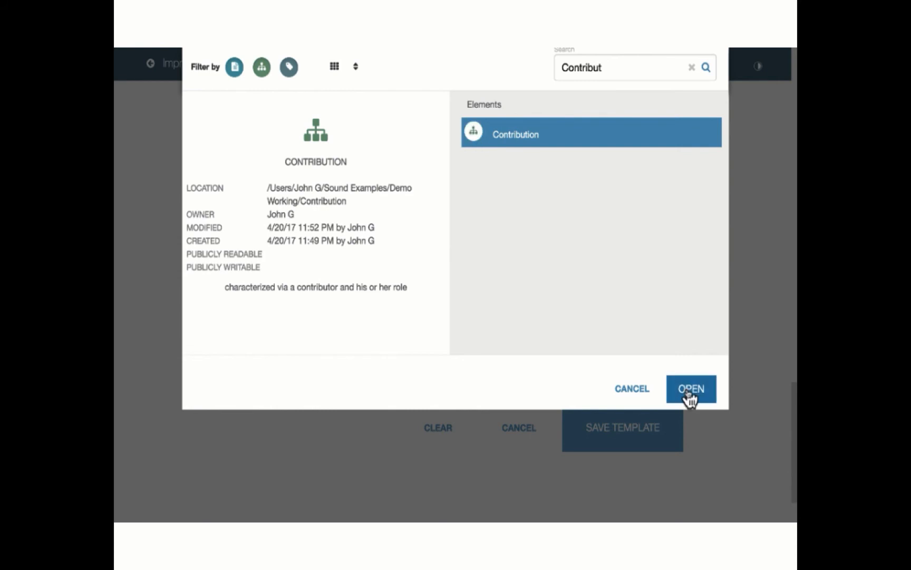
click(691, 389)
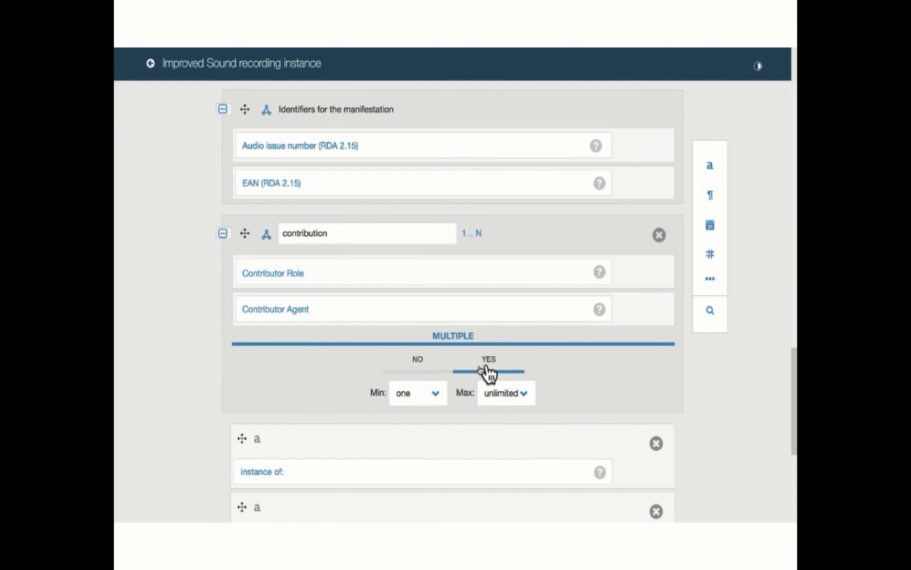
Step: Make the contribution element multiple with minimum none and maximum unlimited (0..N)
click(416, 392)
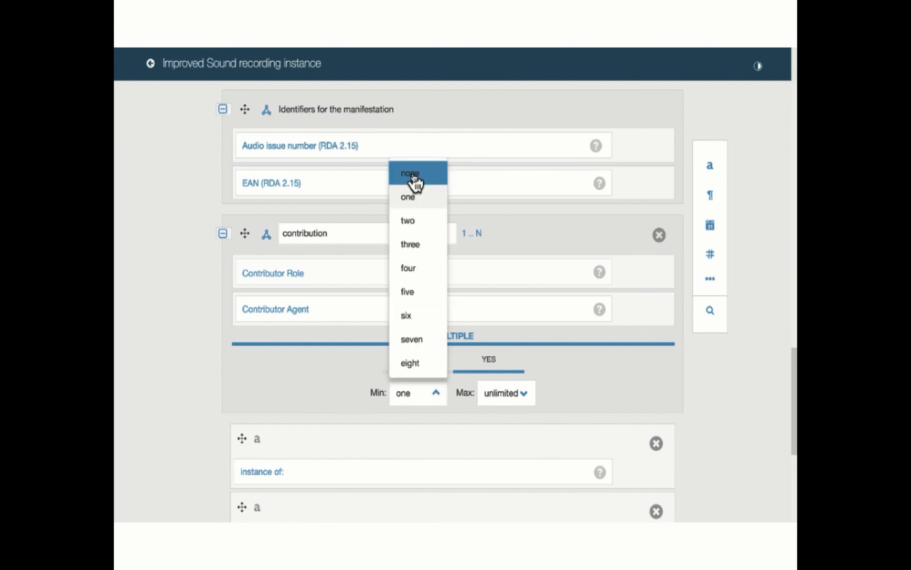
click(411, 173)
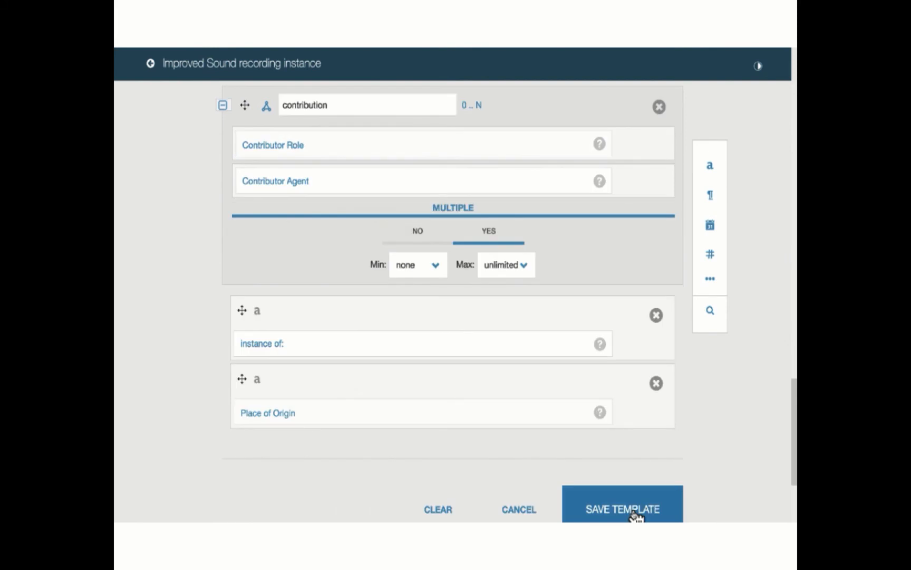
Step: Save the Improved Sound recording instance template to the demo folder
click(622, 508)
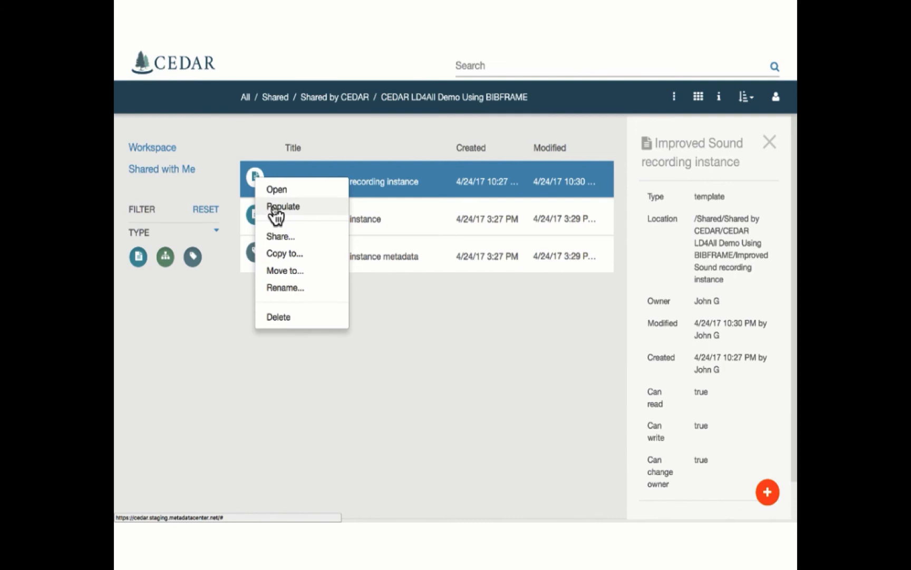
Step: Populate metadata with the contributions and Place of Origin Northern California, then save the record
click(283, 207)
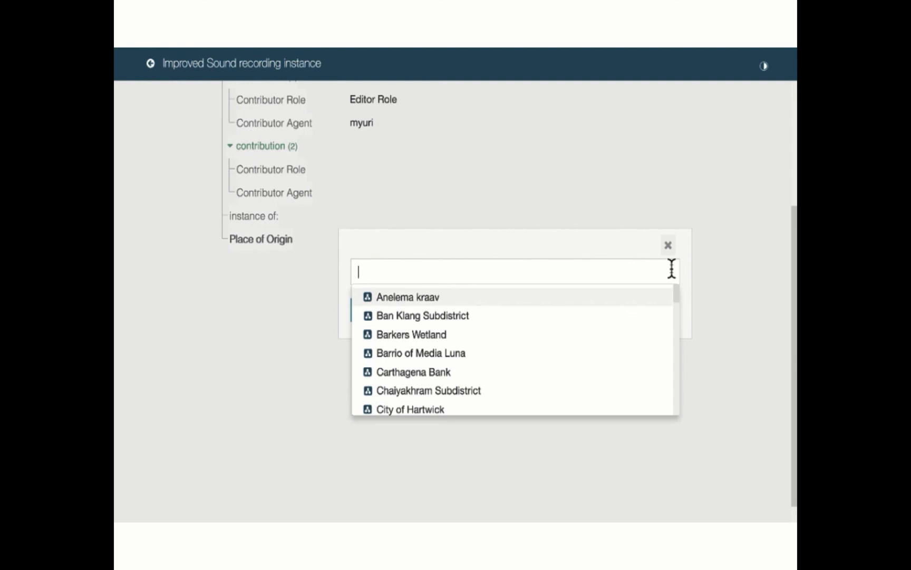
text(Northern Calif)
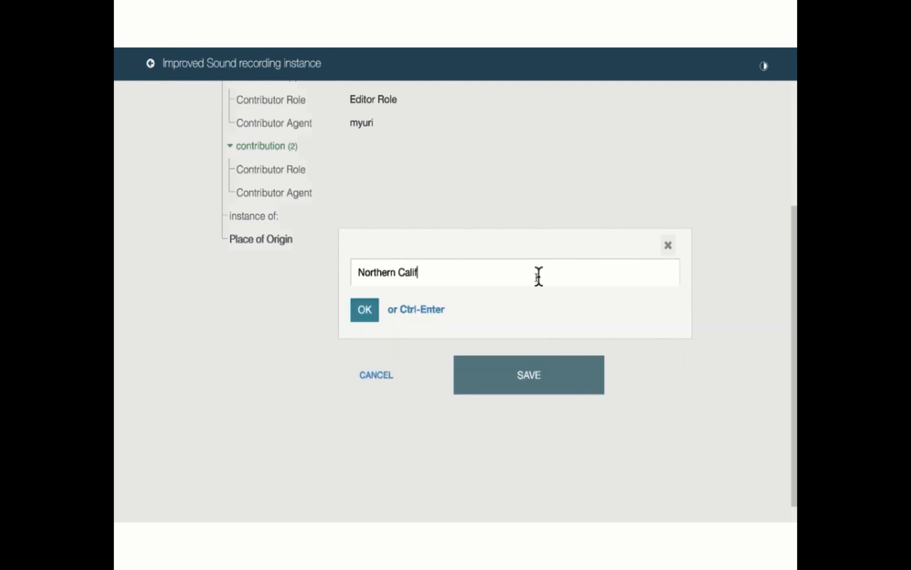
click(364, 310)
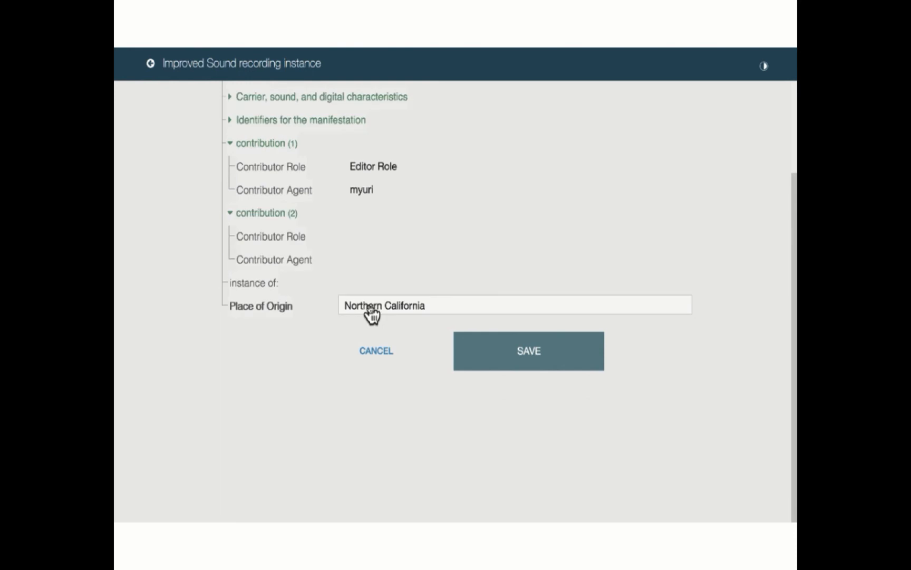
click(527, 350)
text(every)
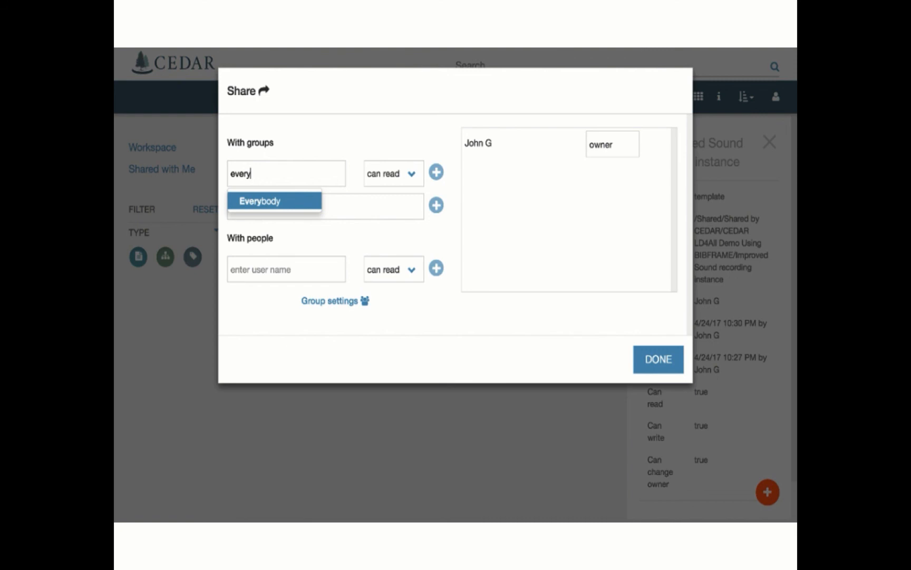
Step: Share with Everybody (can read) and CEDAR Development Team (can write), then close sharing
click(437, 173)
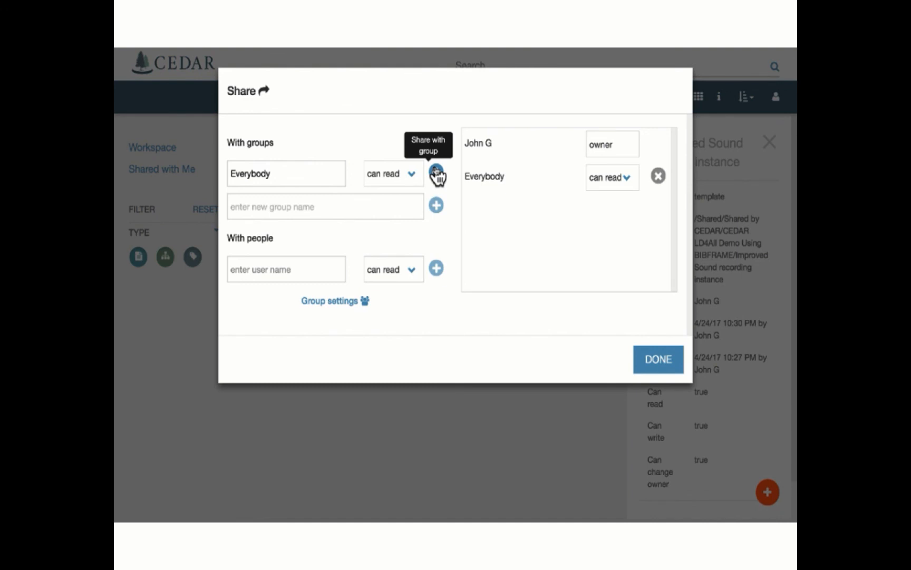
text(ced)
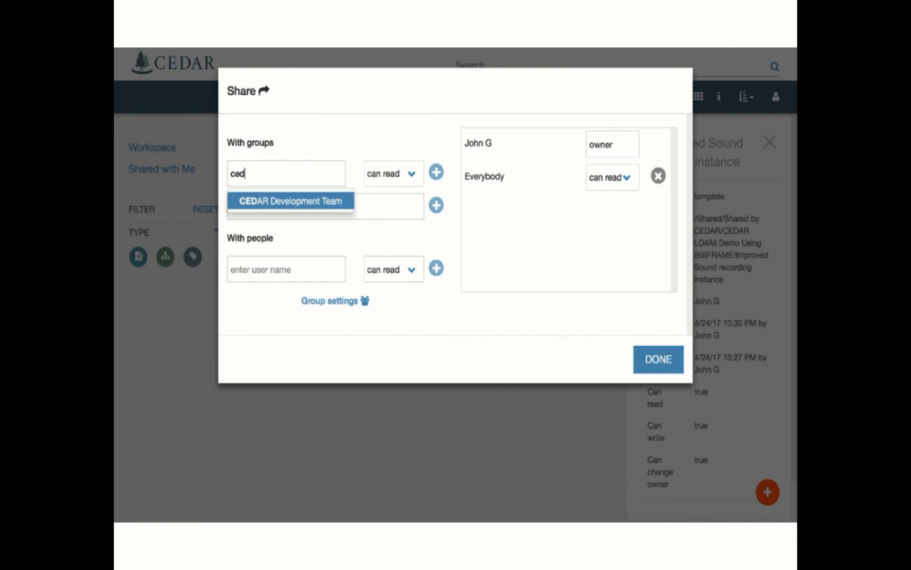
click(436, 172)
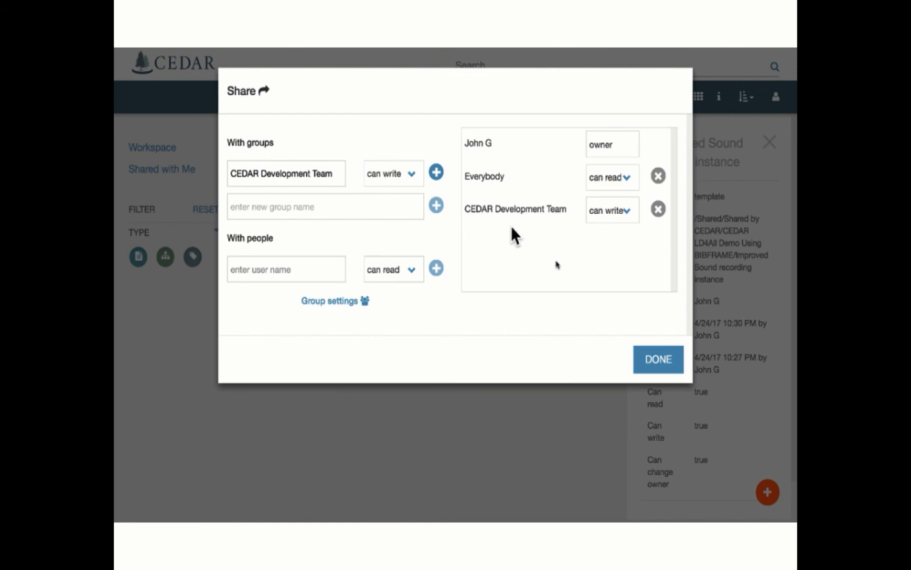
click(658, 359)
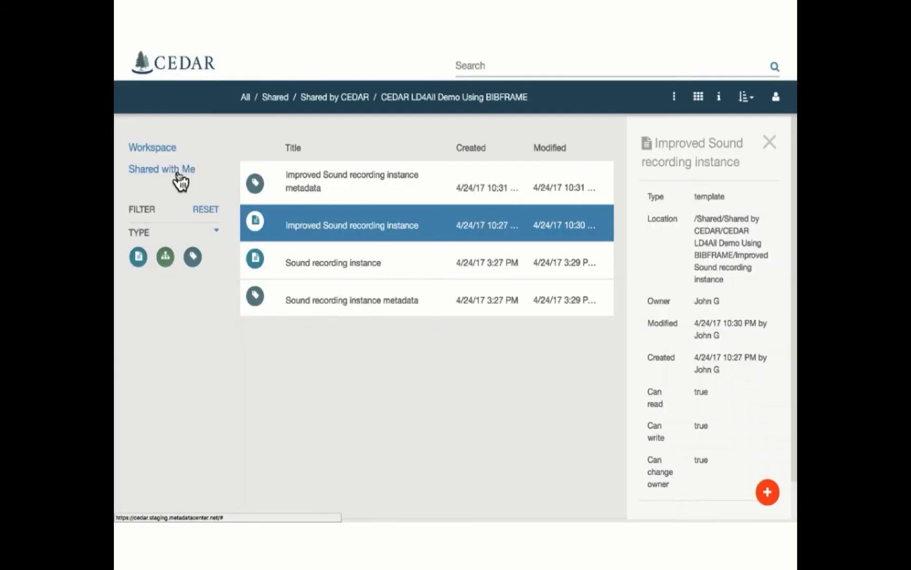